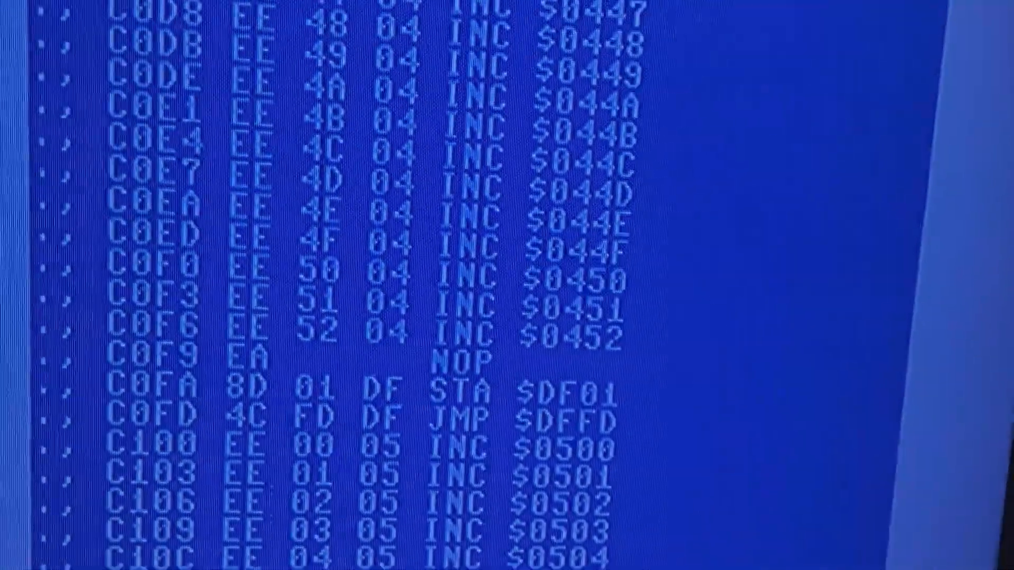
Page the disassembly down through the INC-instruction runs from $C0D8 toward $C1C0.
scroll(down, 3)
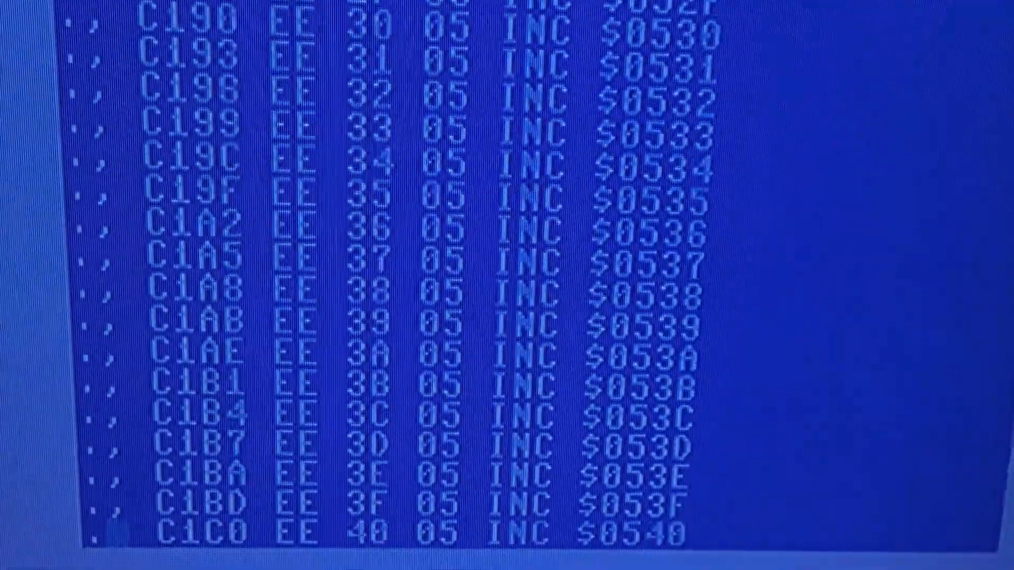
scroll(down, 3)
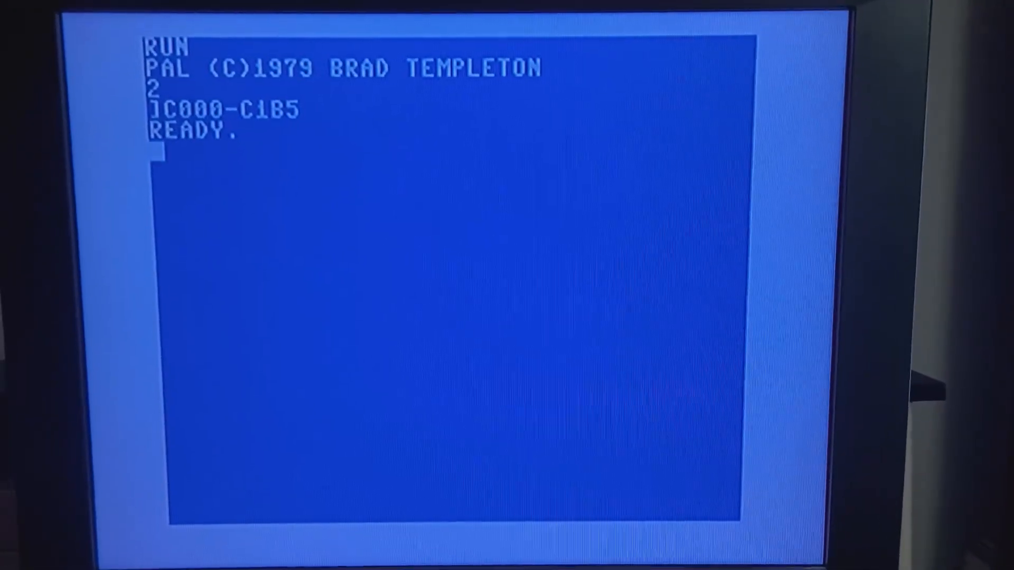
LIST the frame player source and page through to the CUEVIDEO and WAITBIT routines at the end.
text(LIS)
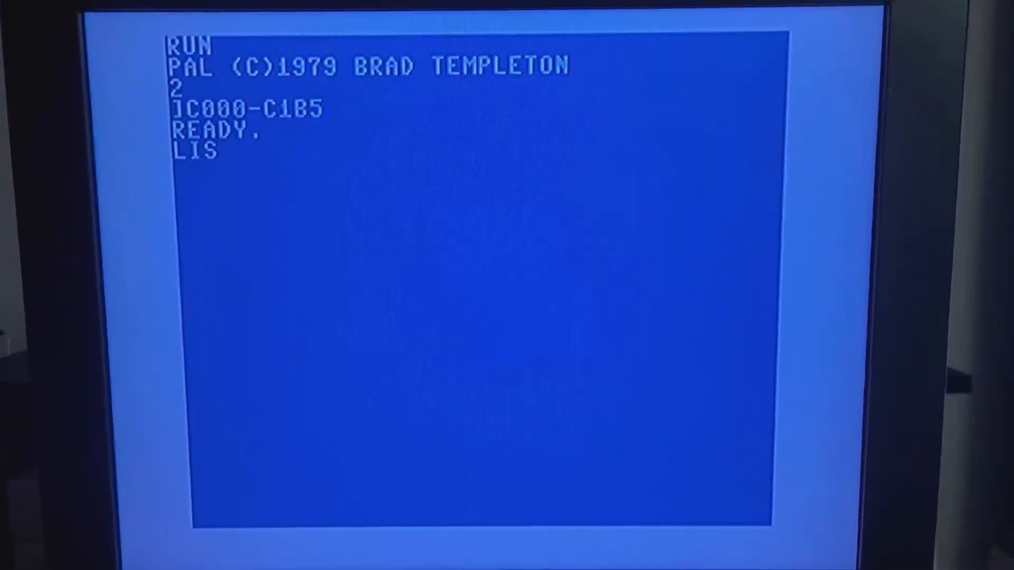
text(T)
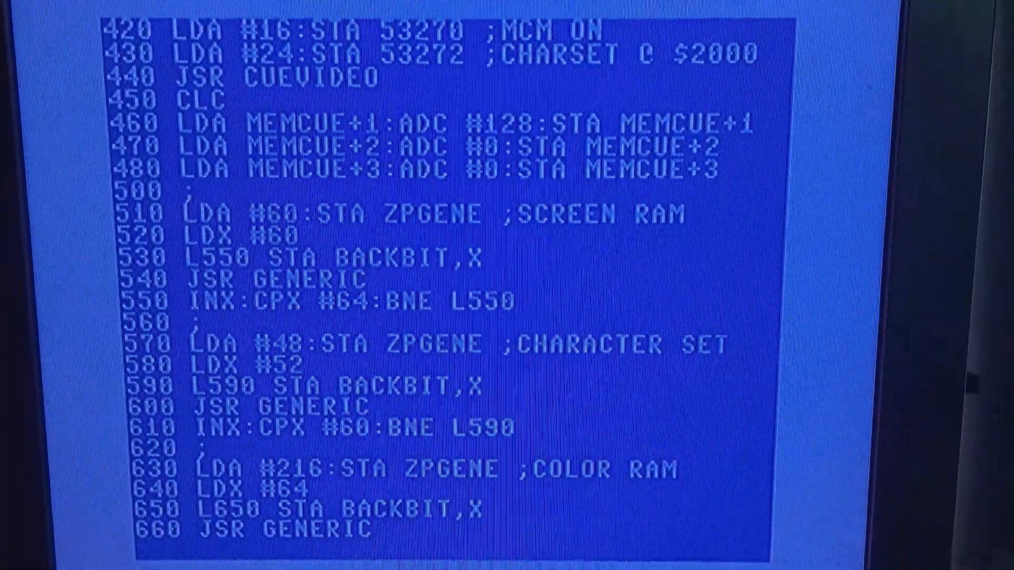
scroll(down, 3)
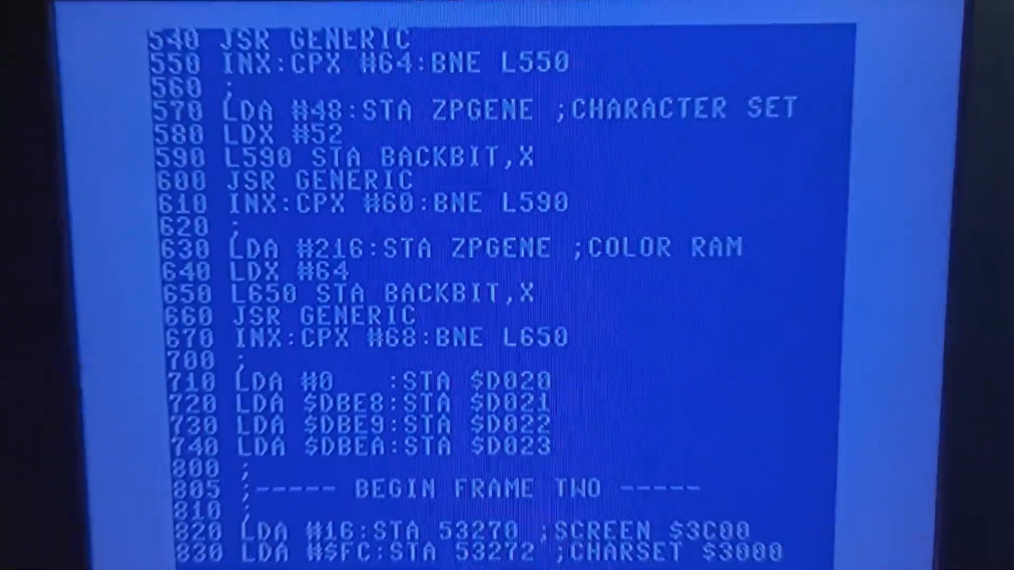
scroll(down, 3)
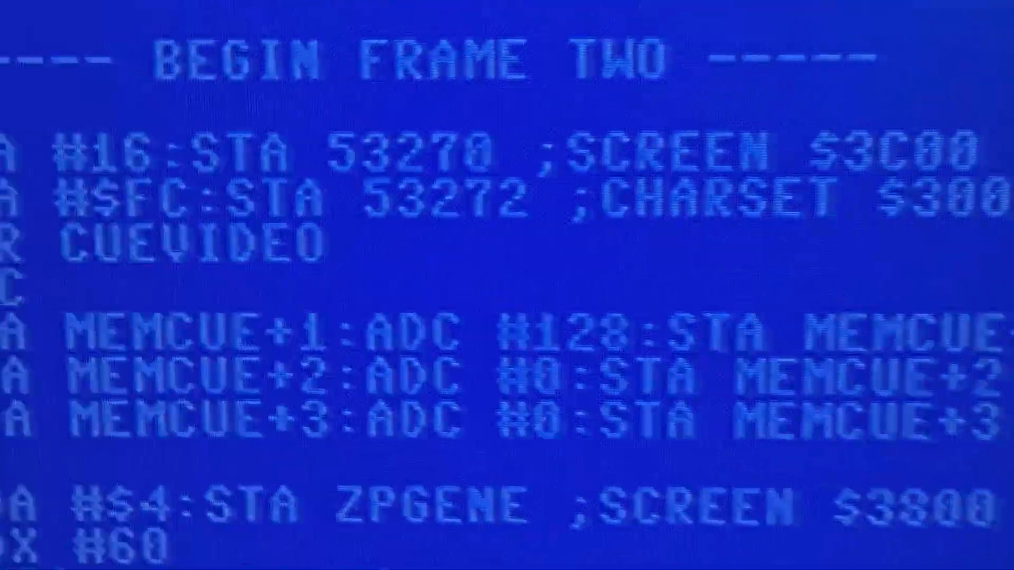
scroll(down, 3)
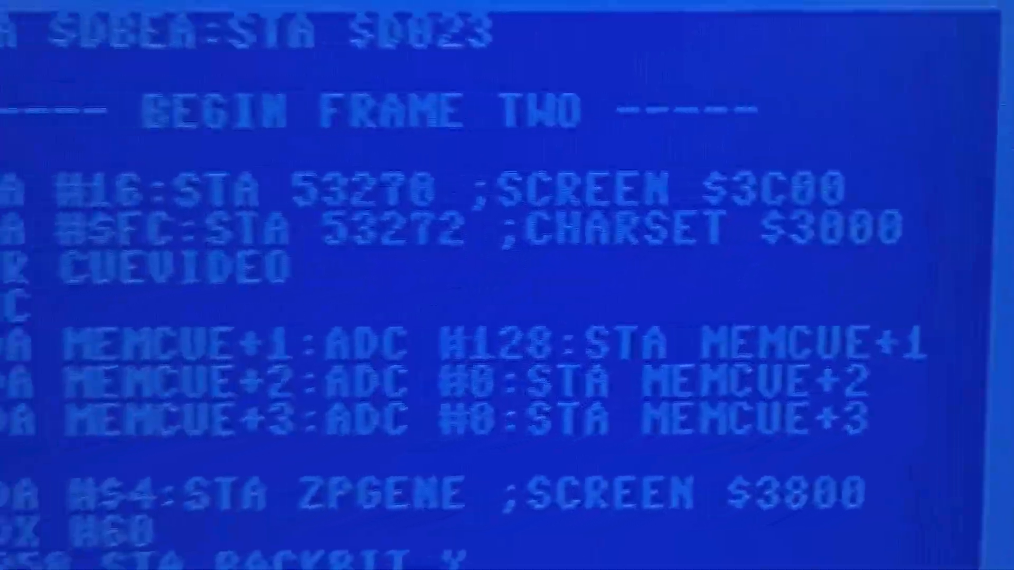
scroll(down, 3)
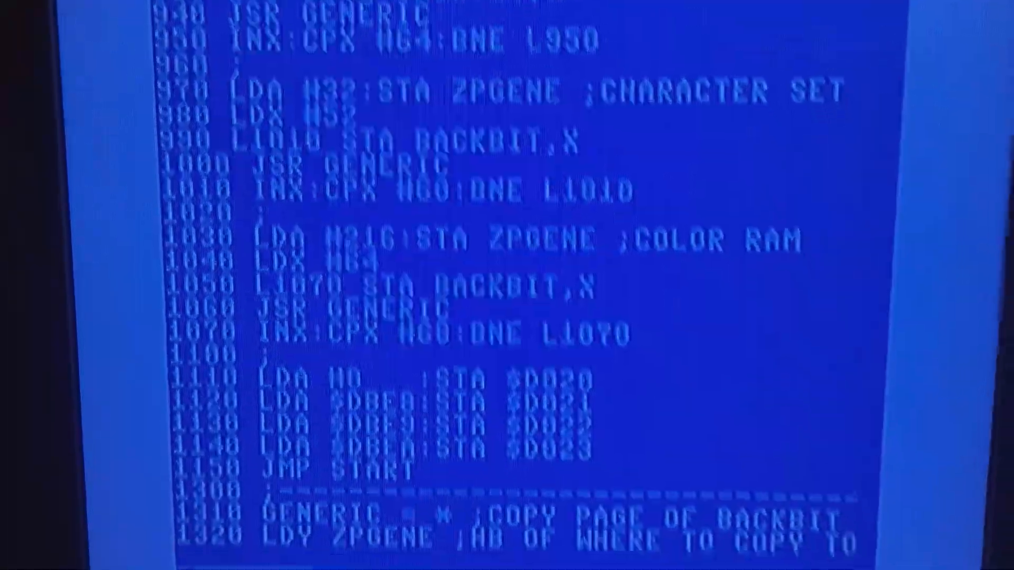
scroll(down, 3)
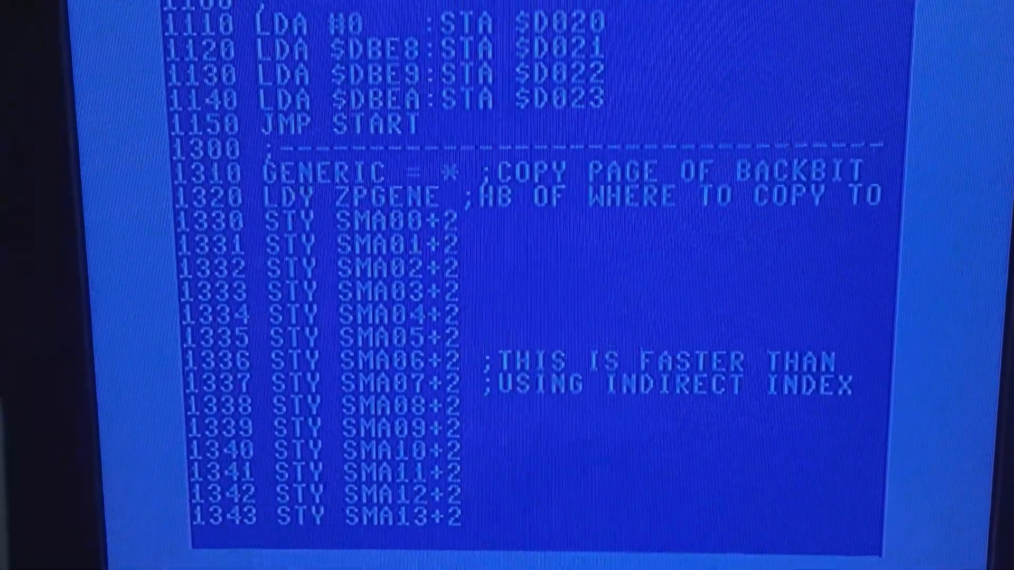
scroll(down, 3)
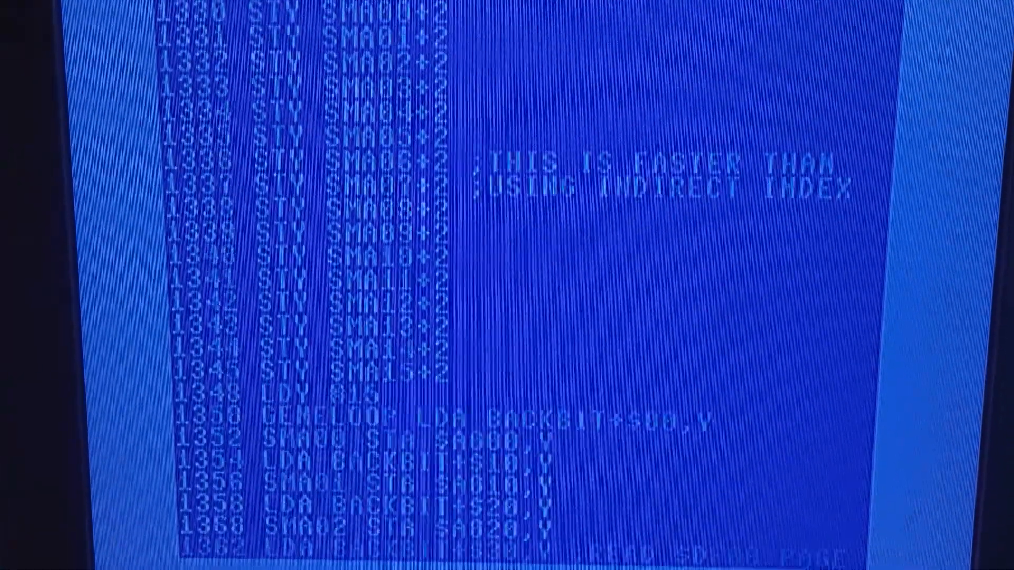
scroll(down, 3)
text(SYS)
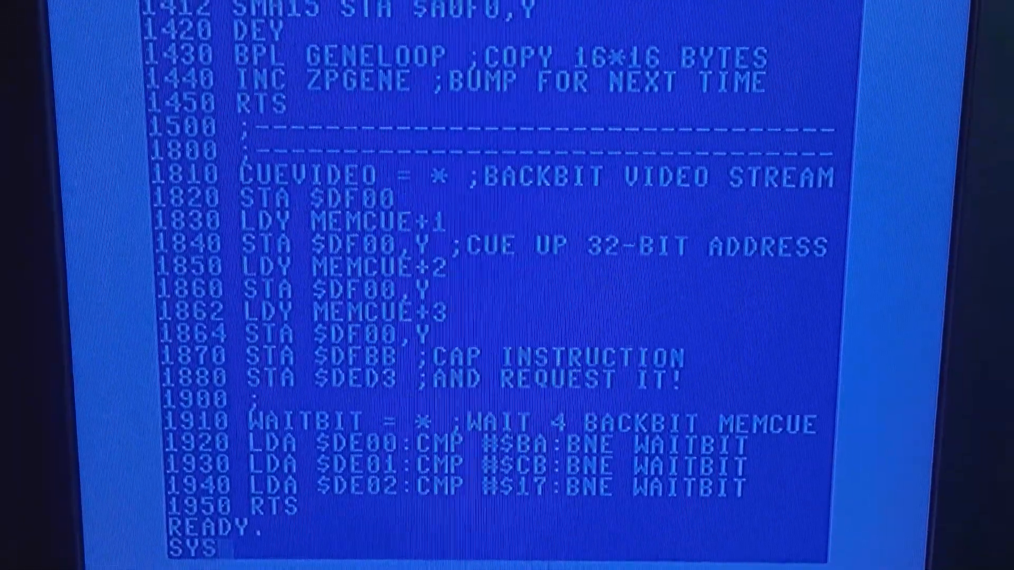
Run the machine-code player with SYS49152 so the cartoon deer frame fills the screen.
text(491i)
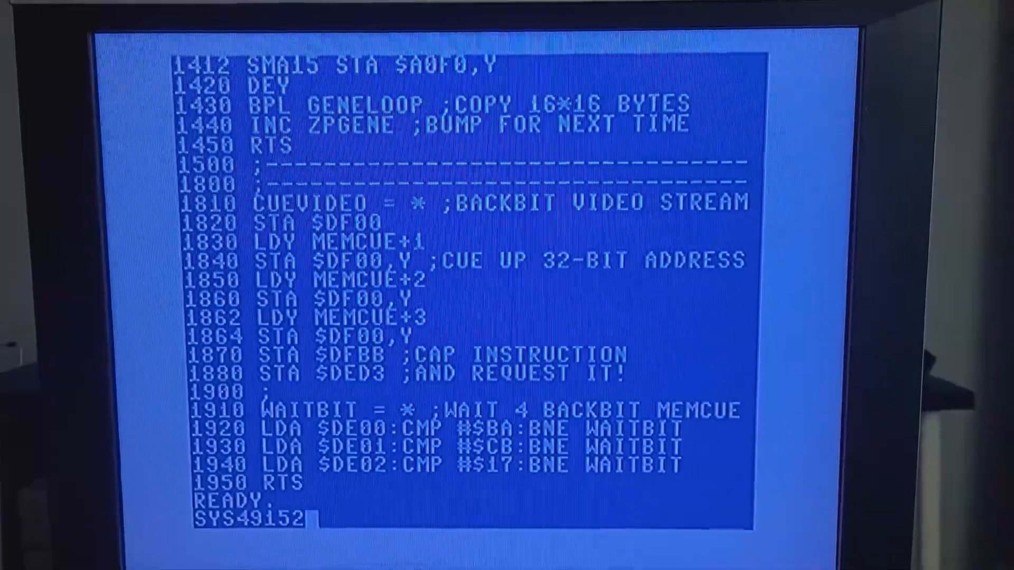
key(Return)
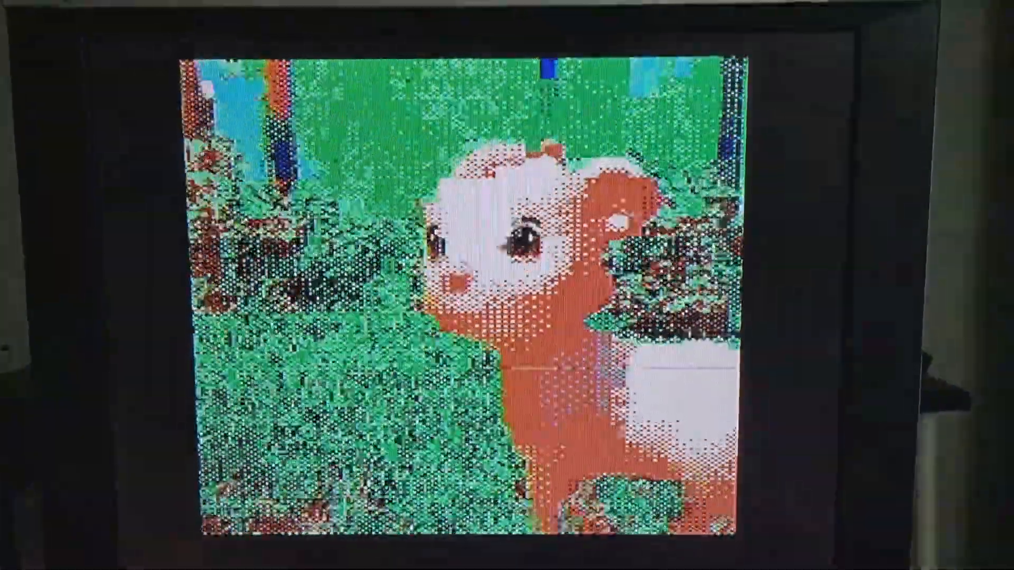